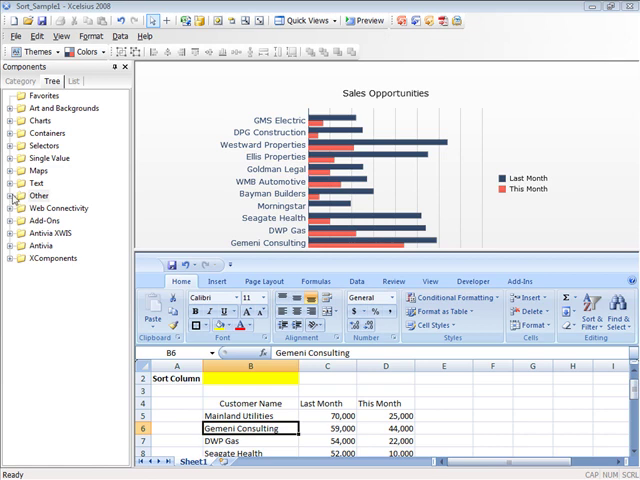
Expand the Other components folder to reach the Dynamic Sort component
left_click(32, 196)
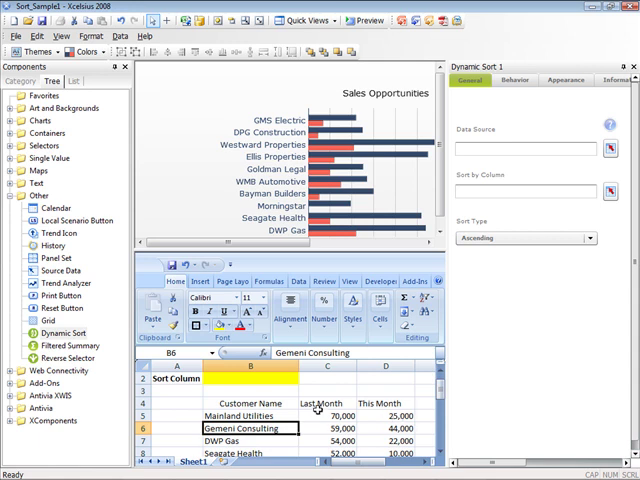
left_click(324, 404)
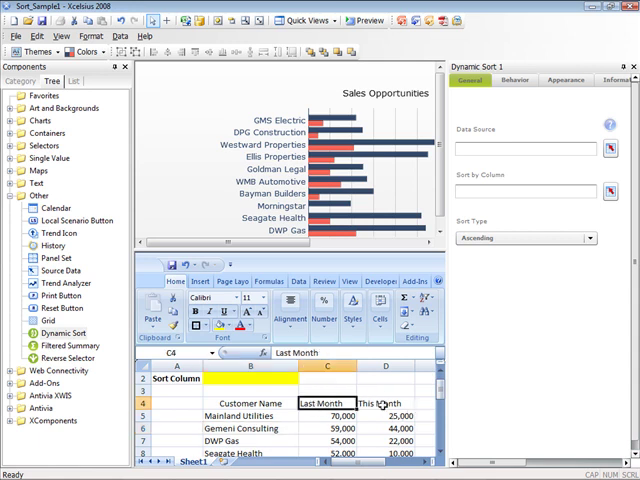
left_click(384, 404)
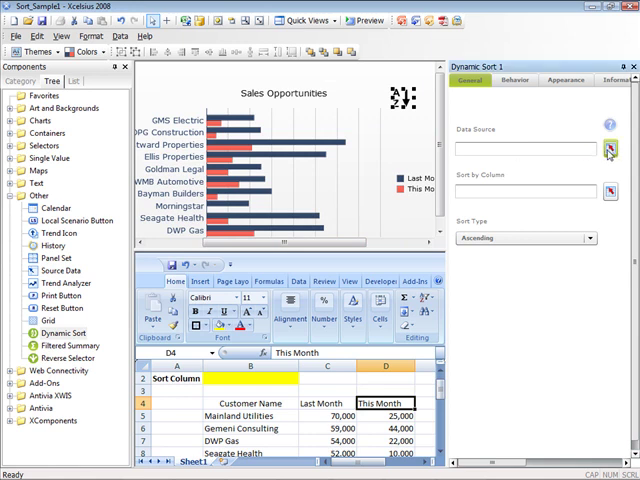
Set the Dynamic Sort's data source to the customer rows in columns B–D
left_click(608, 148)
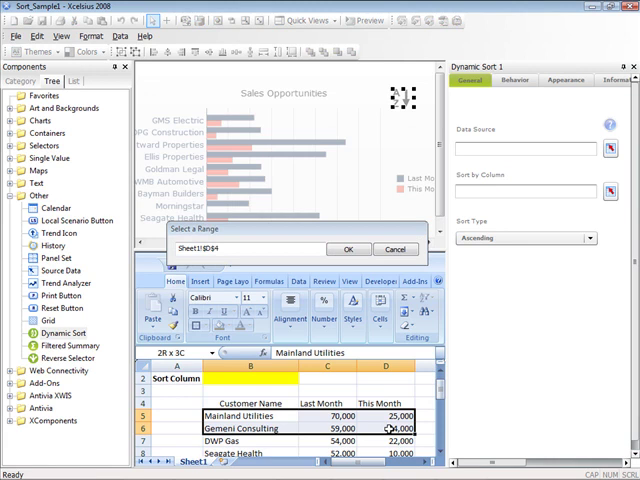
scroll("down", 3)
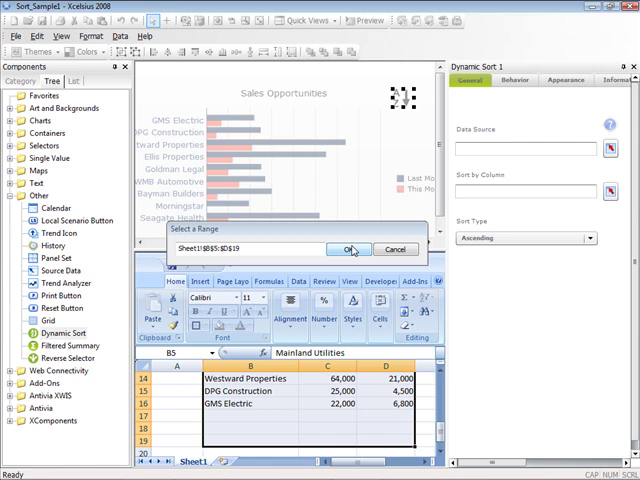
left_click(348, 250)
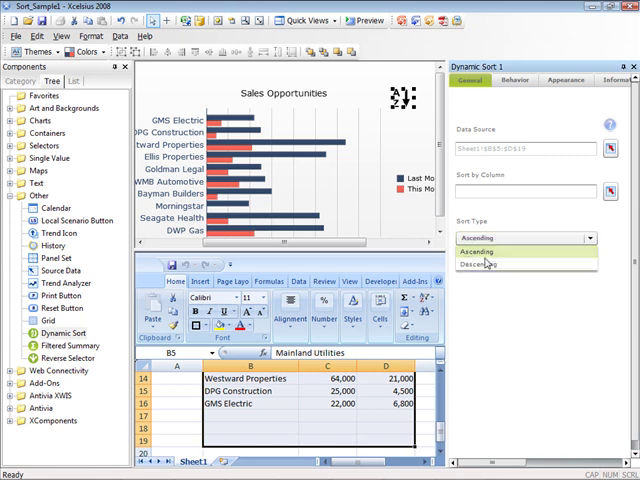
Make the sort Descending and bind its Sort by Column to cell B2
left_click(484, 264)
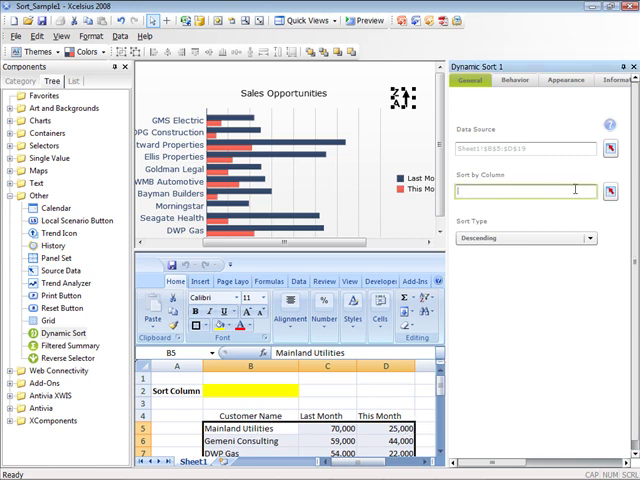
left_click(608, 190)
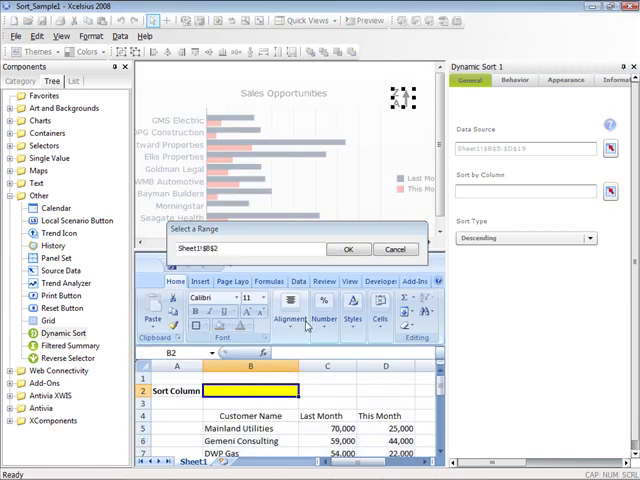
left_click(348, 250)
type("1")
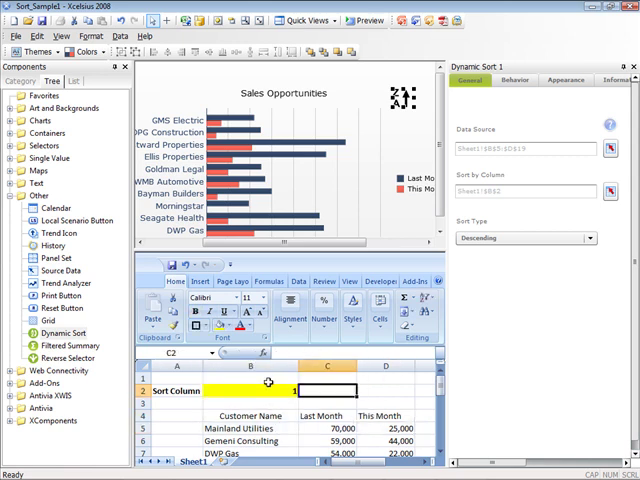
mouse_move(264, 388)
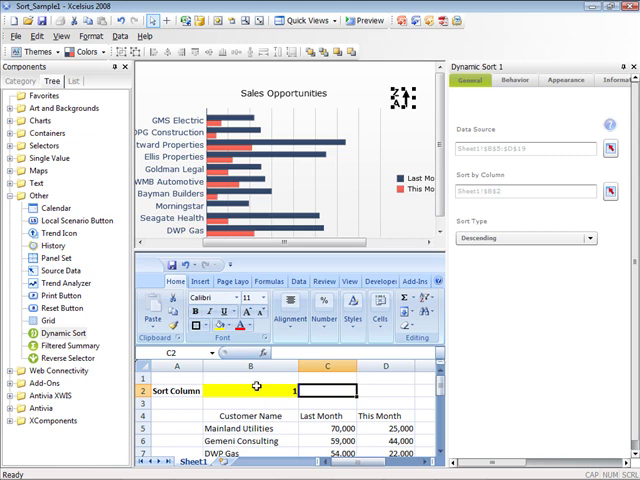
Add a Label Based Menu from Selectors whose insertion destination is cell B2
left_click(258, 386)
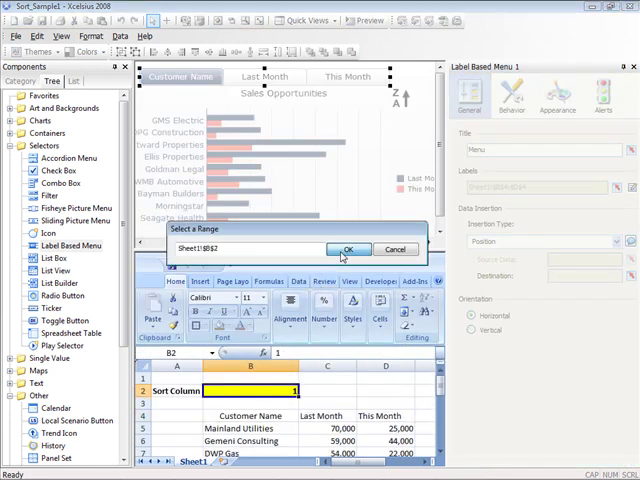
left_click(348, 248)
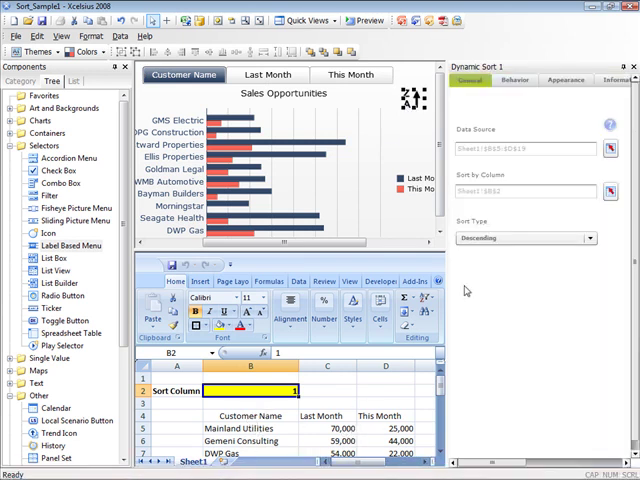
Review Dynamic Sort 1's Behavior options and enable Show Sort Button under Appearance
left_click(516, 76)
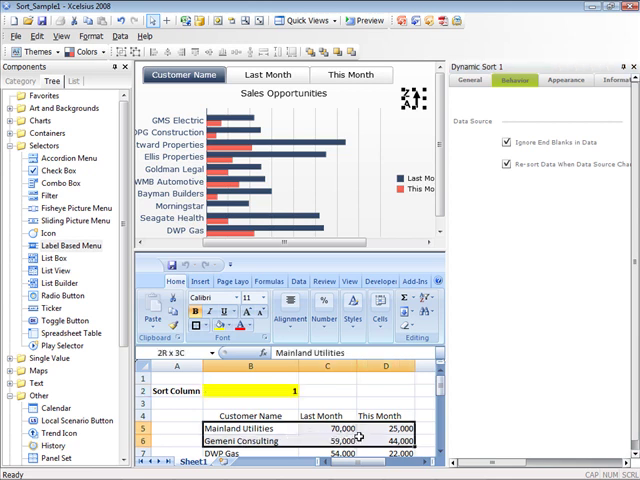
left_click(564, 80)
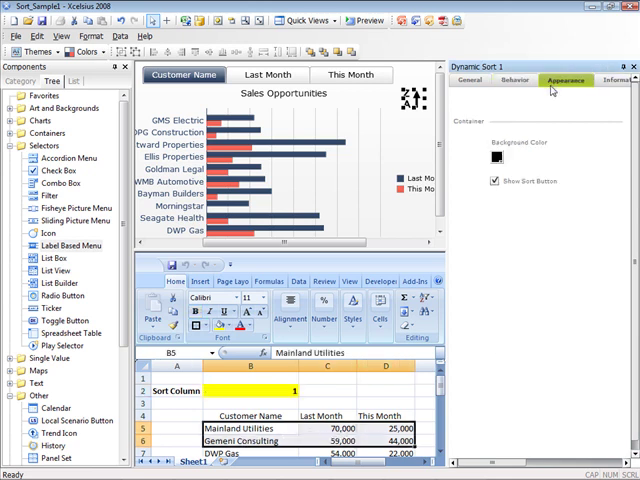
left_click(494, 180)
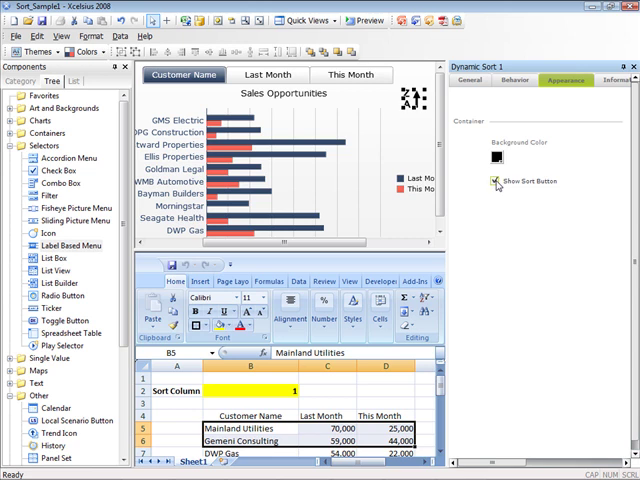
left_click(496, 180)
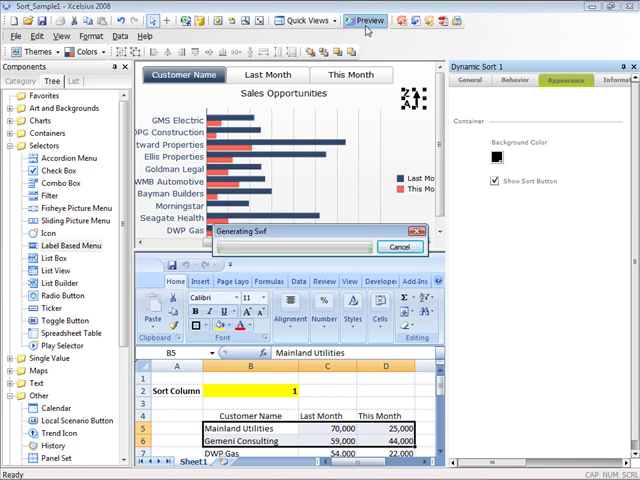
Preview the dashboard and re-sort the bars by Last Month, This Month and Customer Name
left_click(368, 16)
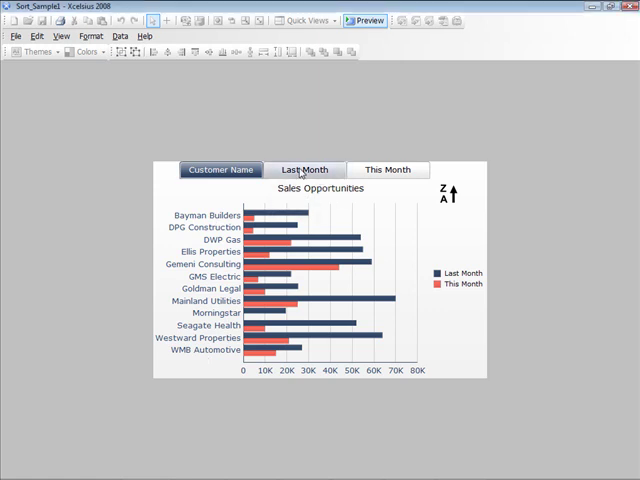
left_click(304, 168)
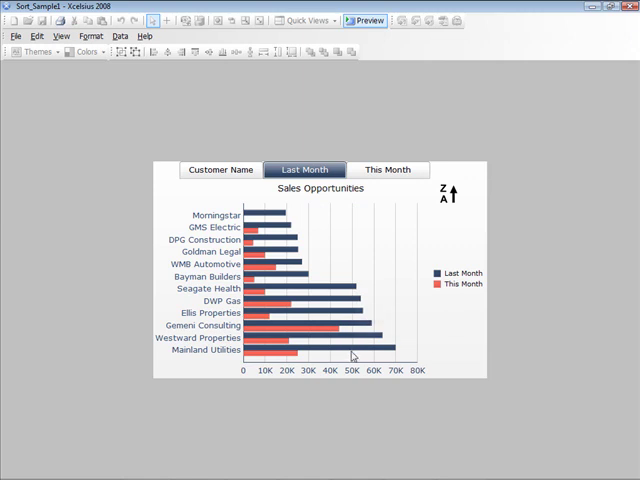
left_click(388, 168)
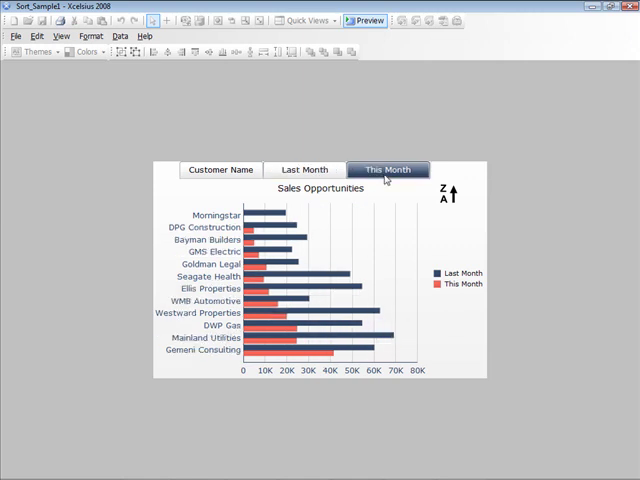
left_click(304, 168)
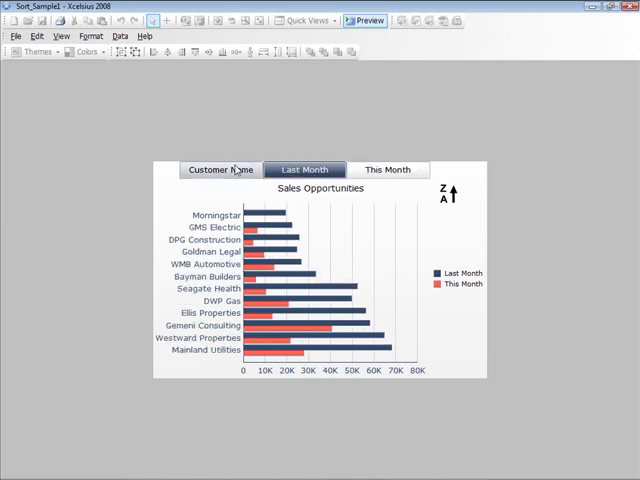
left_click(388, 168)
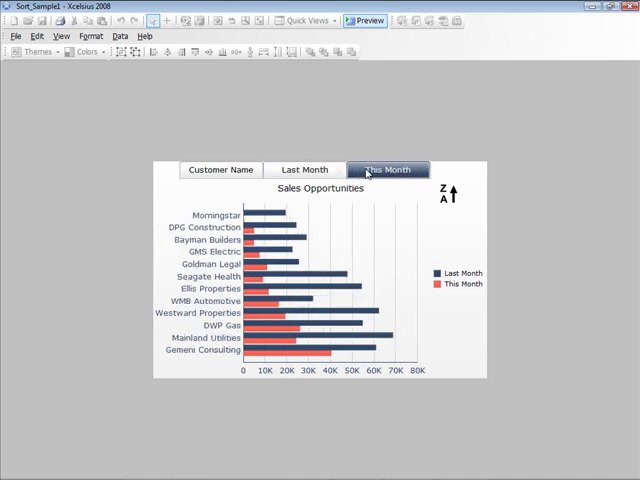
left_click(220, 168)
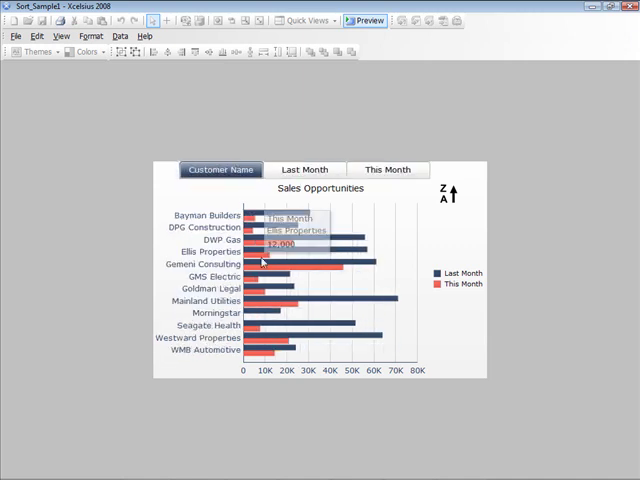
mouse_move(238, 212)
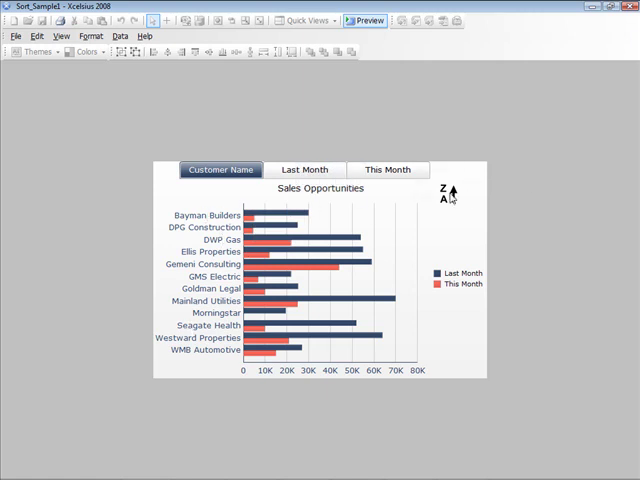
mouse_move(452, 196)
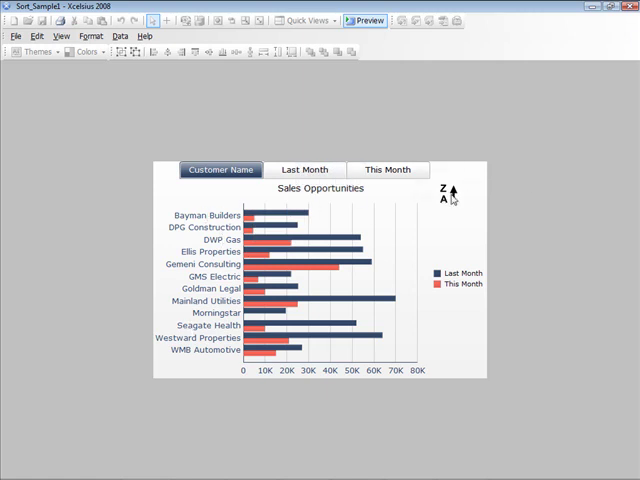
Flip the A–Z/Z–A sort button for customer names, then reverse the Last Month sort
left_click(452, 192)
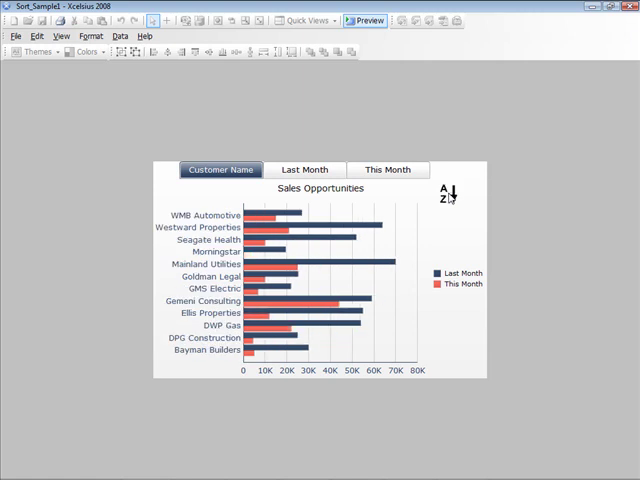
left_click(450, 194)
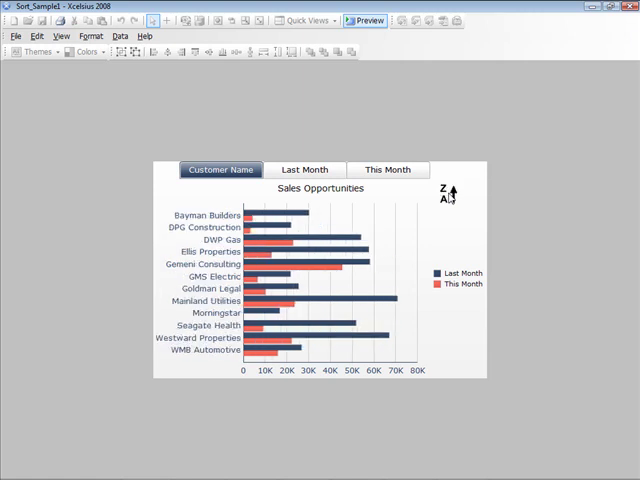
left_click(304, 168)
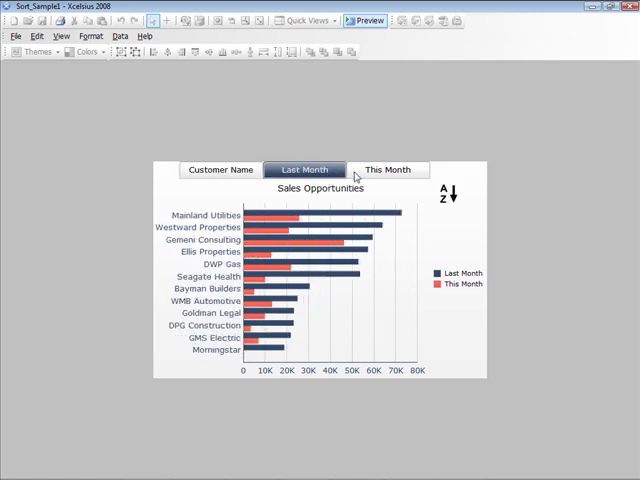
left_click(452, 194)
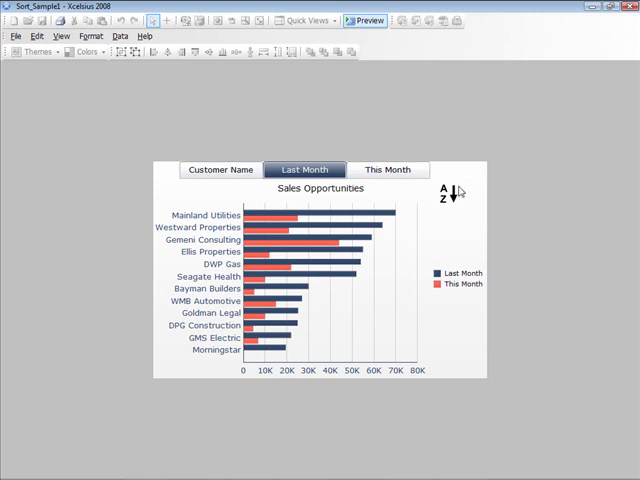
left_click(448, 194)
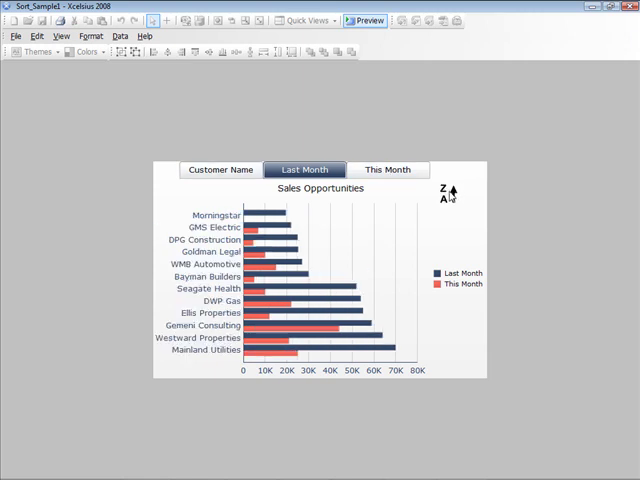